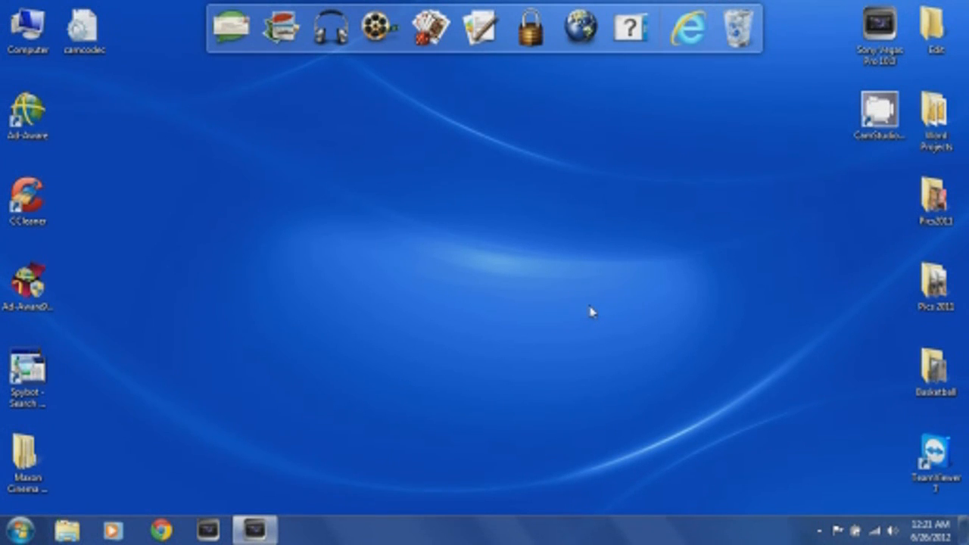
{"action": "mouse_move", "coordinate": [388, 267]}
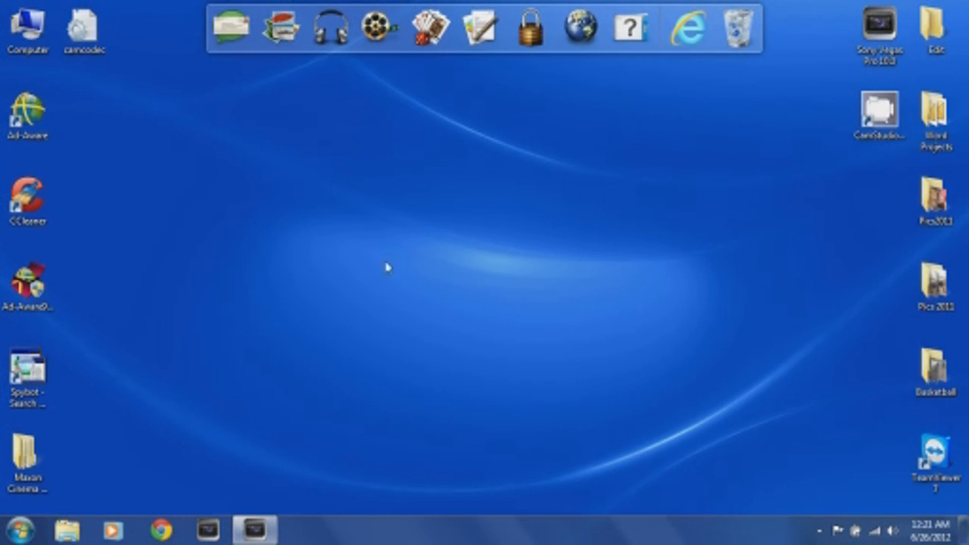
{"action": "mouse_move", "coordinate": [399, 346]}
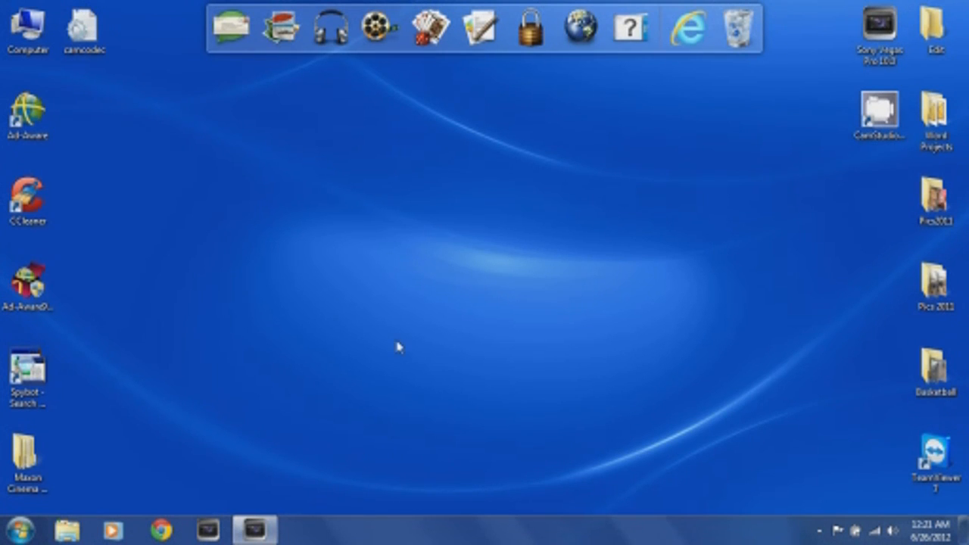
{"action": "mouse_move", "coordinate": [363, 379]}
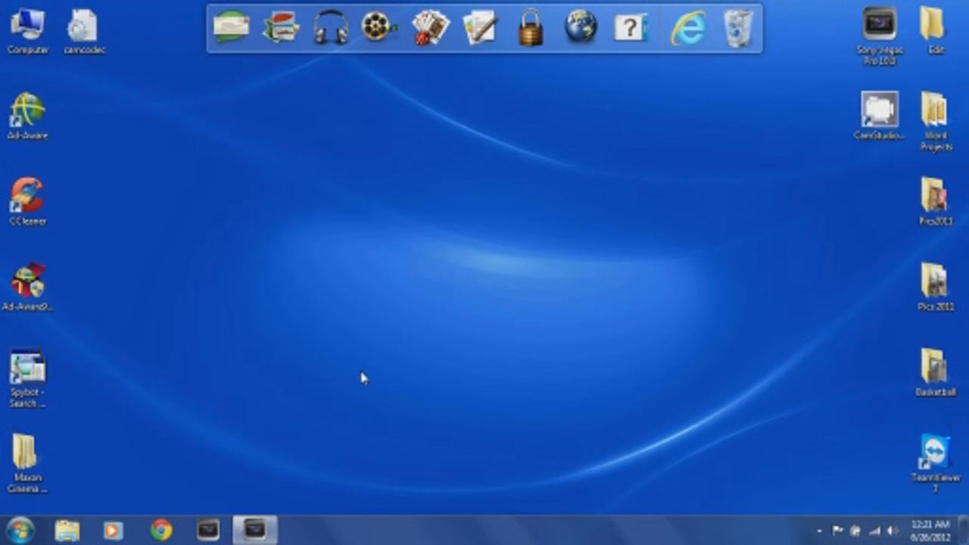
{"action": "mouse_move", "coordinate": [274, 503]}
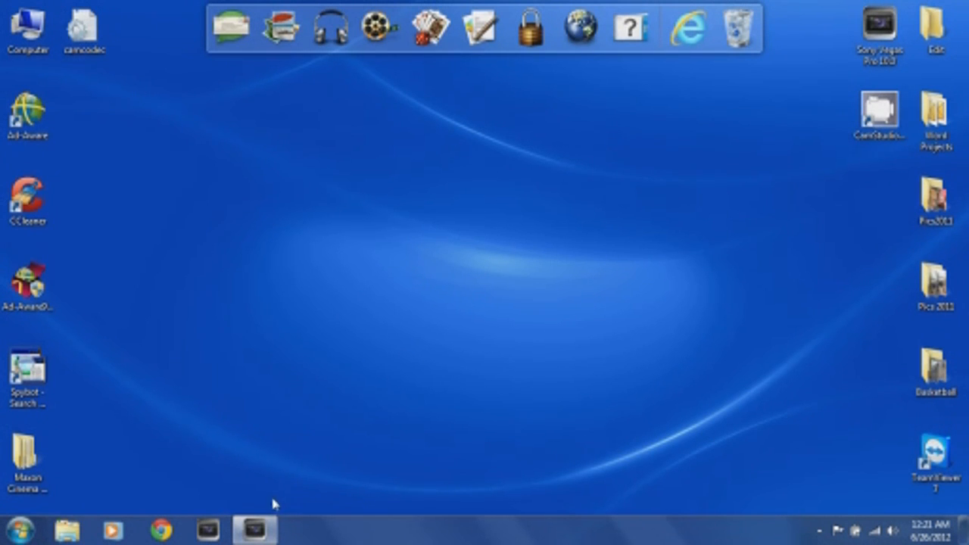
{"action": "mouse_move", "coordinate": [270, 514]}
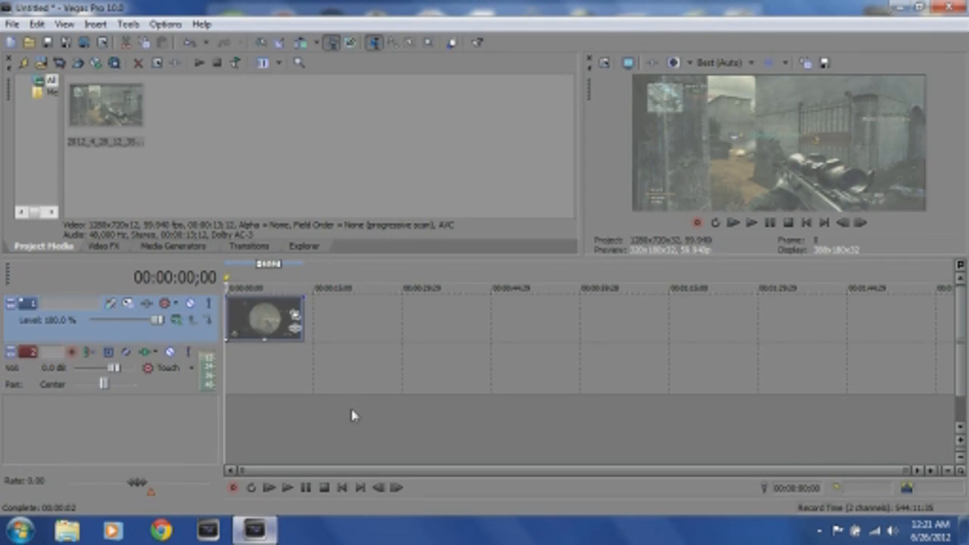
{"action": "mouse_move", "coordinate": [251, 324]}
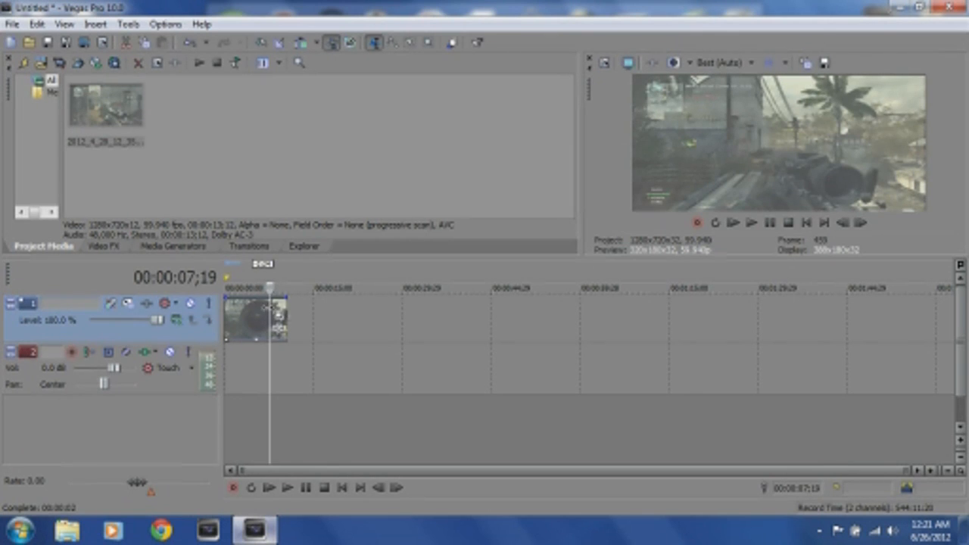
{"action": "mouse_move", "coordinate": [365, 277]}
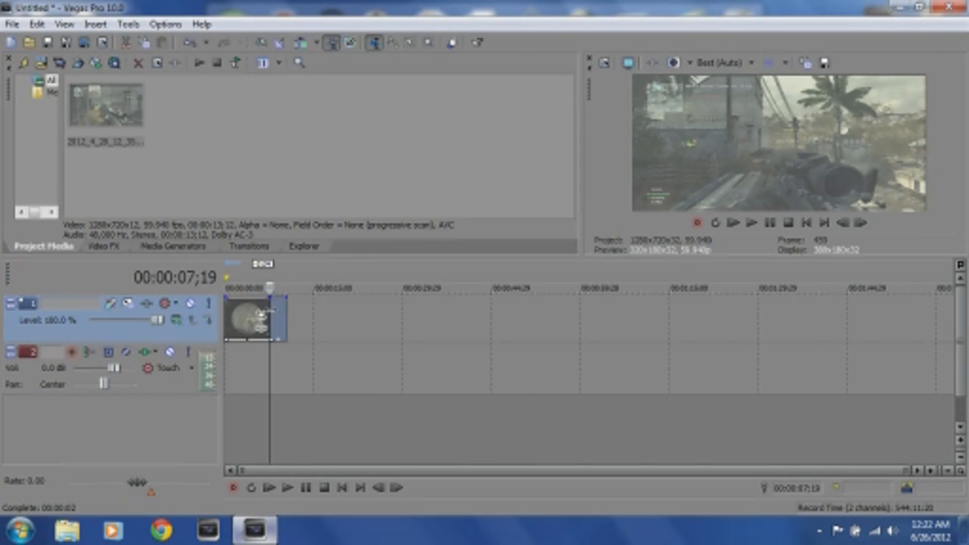
{"action": "mouse_move", "coordinate": [847, 51]}
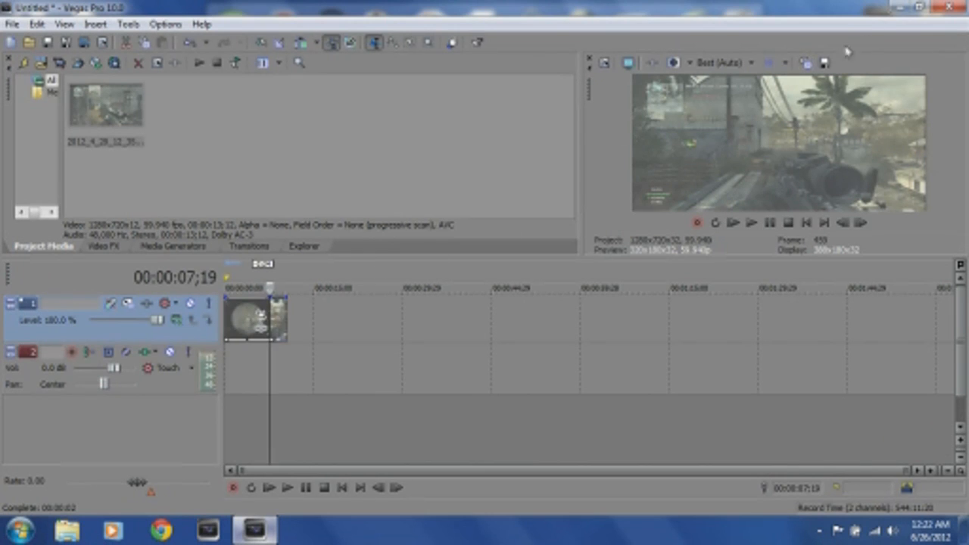
{"action": "mouse_move", "coordinate": [823, 68]}
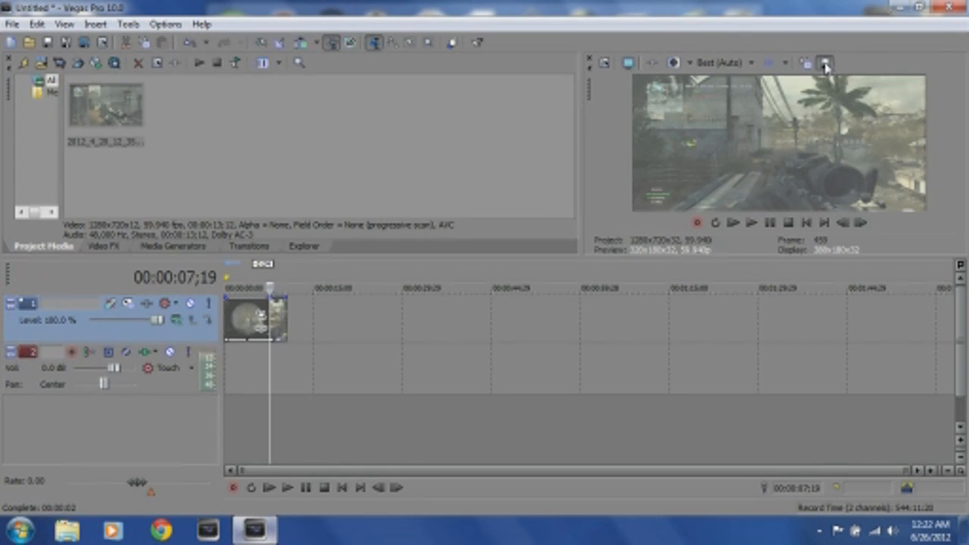
{"action": "mouse_move", "coordinate": [627, 99]}
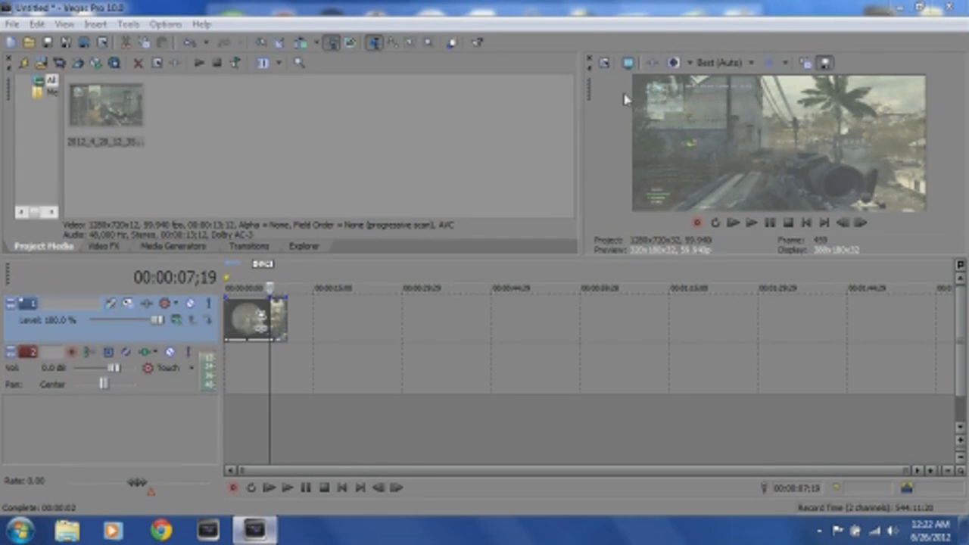
{"action": "mouse_move", "coordinate": [470, 90]}
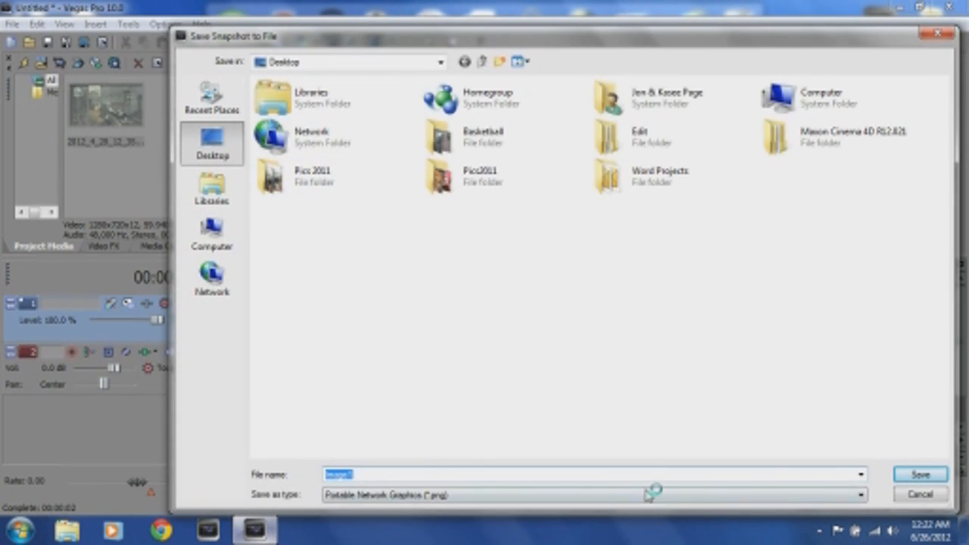
{"action": "mouse_move", "coordinate": [693, 409]}
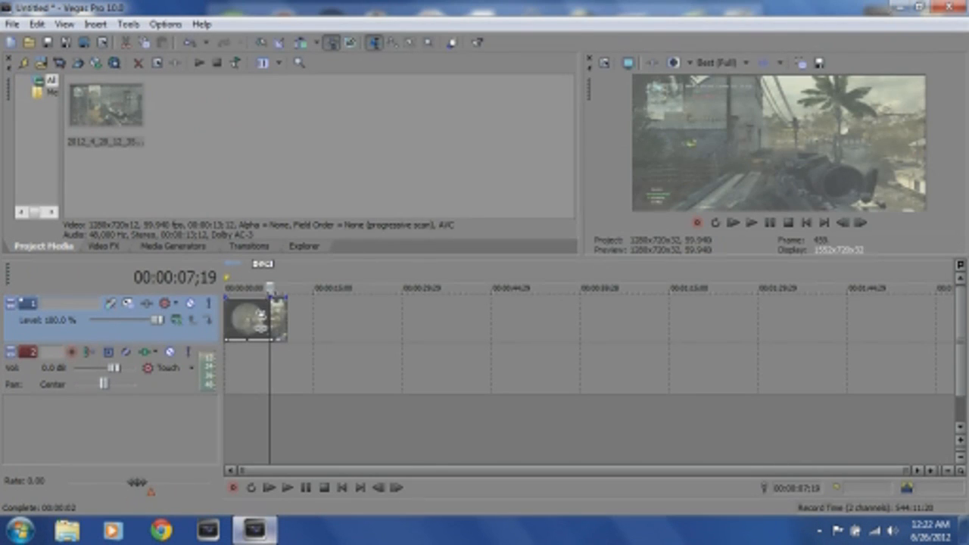
{"action": "mouse_move", "coordinate": [265, 157]}
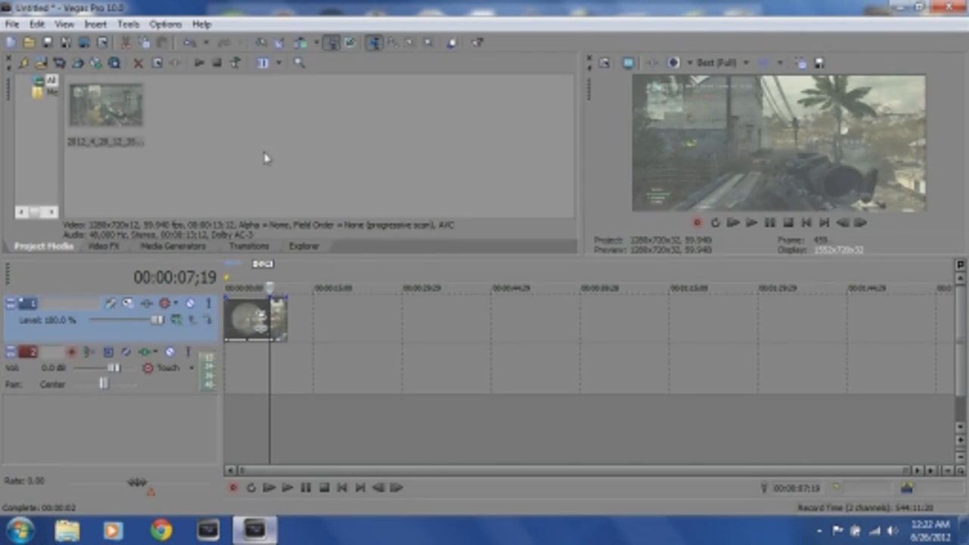
{"action": "mouse_move", "coordinate": [268, 322]}
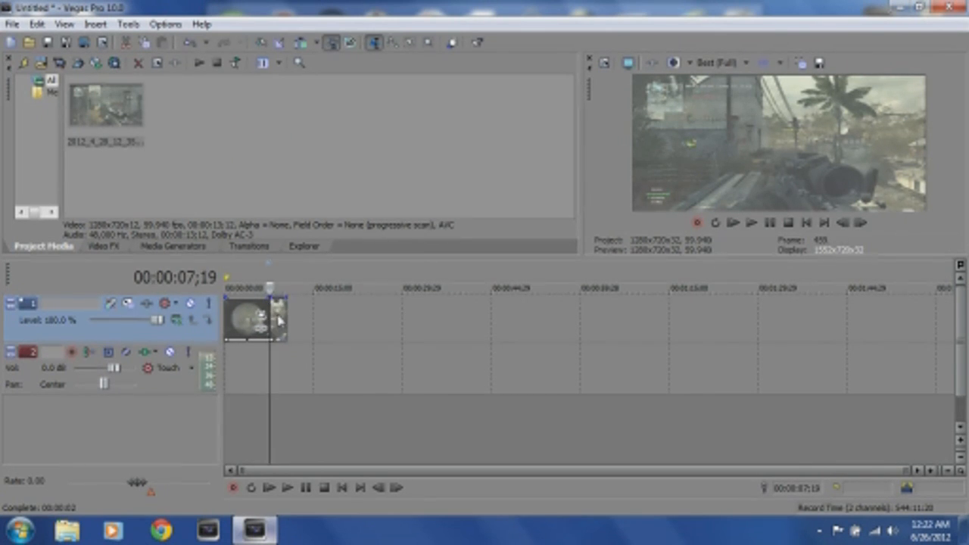
Step: Browse the Explorer to the Desktop folder holding the saved PNG snapshot
{"action": "left_click", "coordinate": [304, 246]}
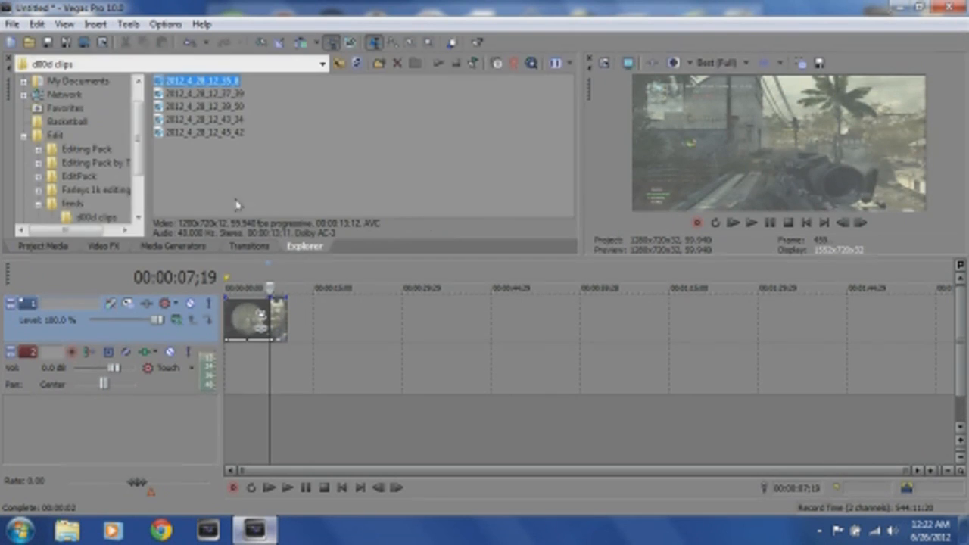
{"action": "left_click", "coordinate": [78, 81]}
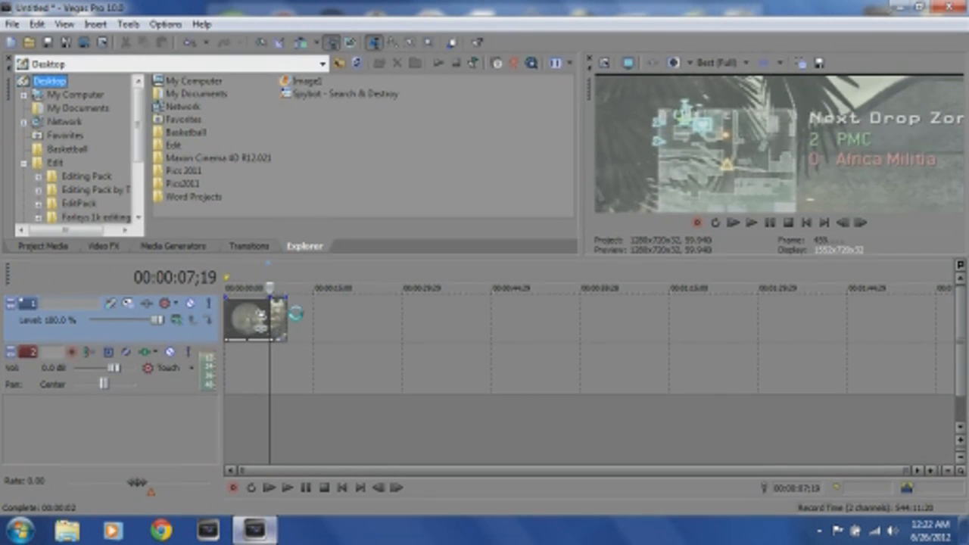
Step: Add a video track and drop Image1.png onto track 4 at 00:00:07;19 above the gameplay
{"action": "left_click", "coordinate": [42, 246]}
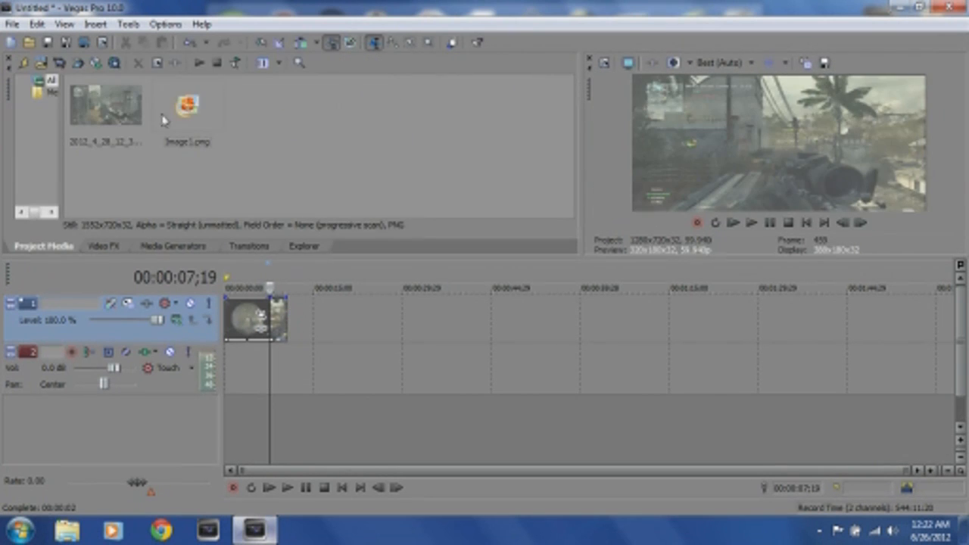
{"action": "right_click", "coordinate": [299, 318]}
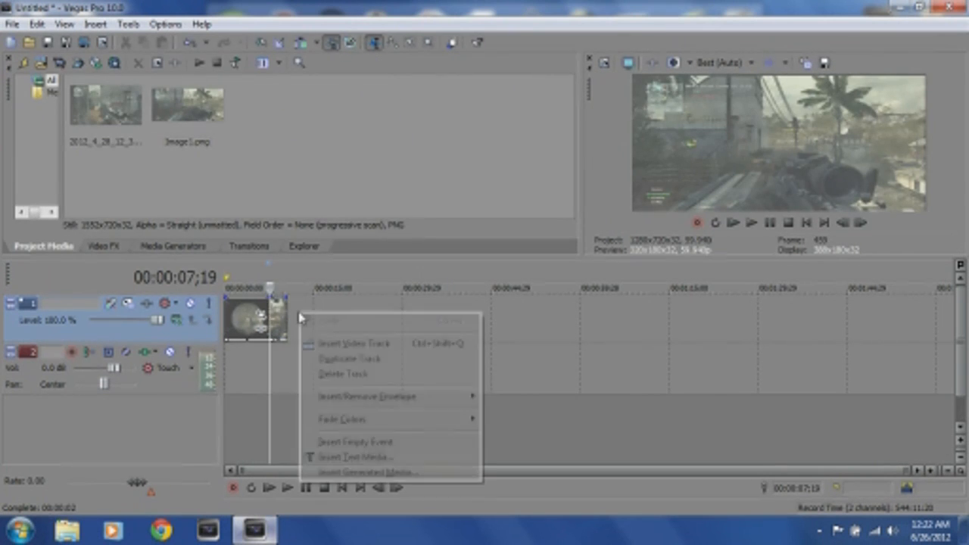
{"action": "left_click", "coordinate": [354, 342]}
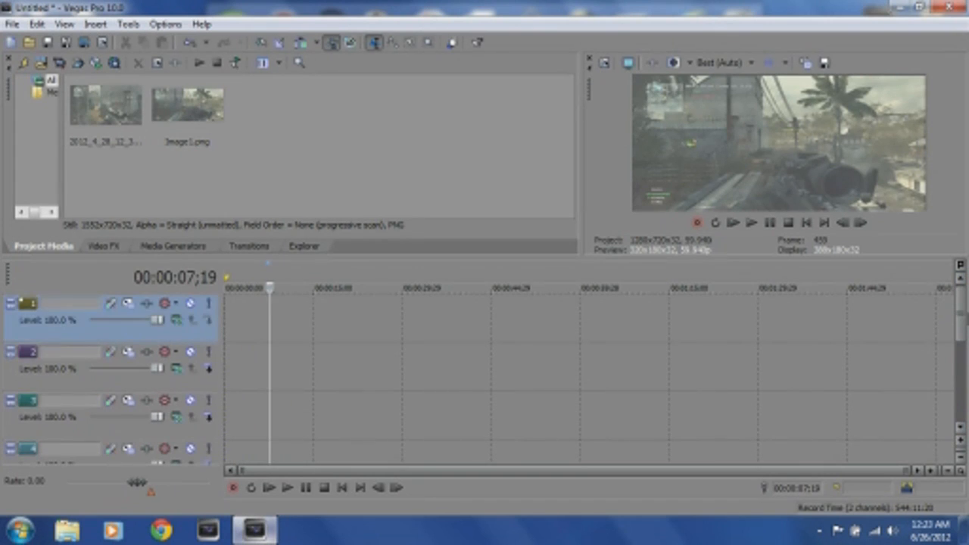
{"action": "left_click_drag", "start_coordinate": [187, 104], "coordinate": [254, 455]}
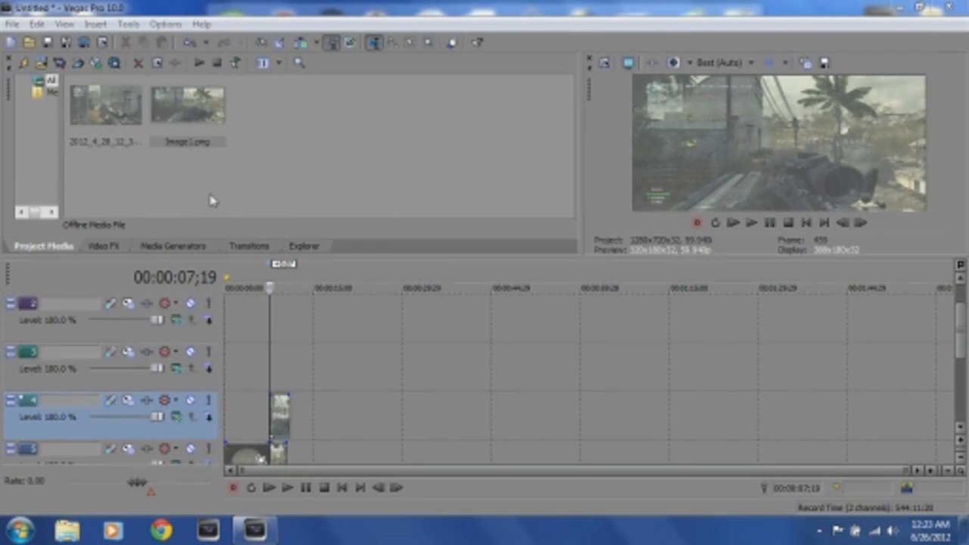
{"action": "mouse_move", "coordinate": [307, 409]}
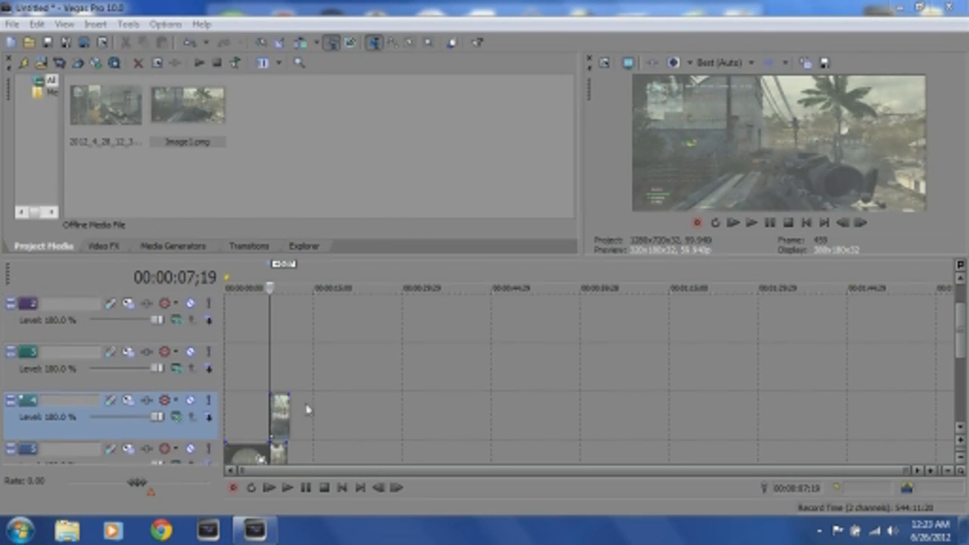
{"action": "mouse_move", "coordinate": [771, 470]}
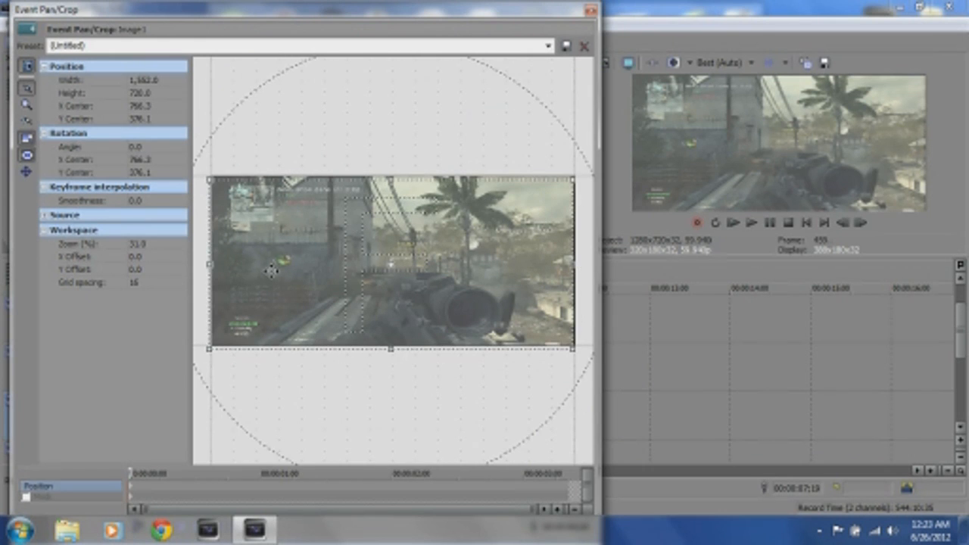
Step: Zoom the Pan/Crop workspace onto the kill-feed corner and center the top gun icon
{"action": "left_click_drag", "start_coordinate": [272, 272], "coordinate": [297, 276]}
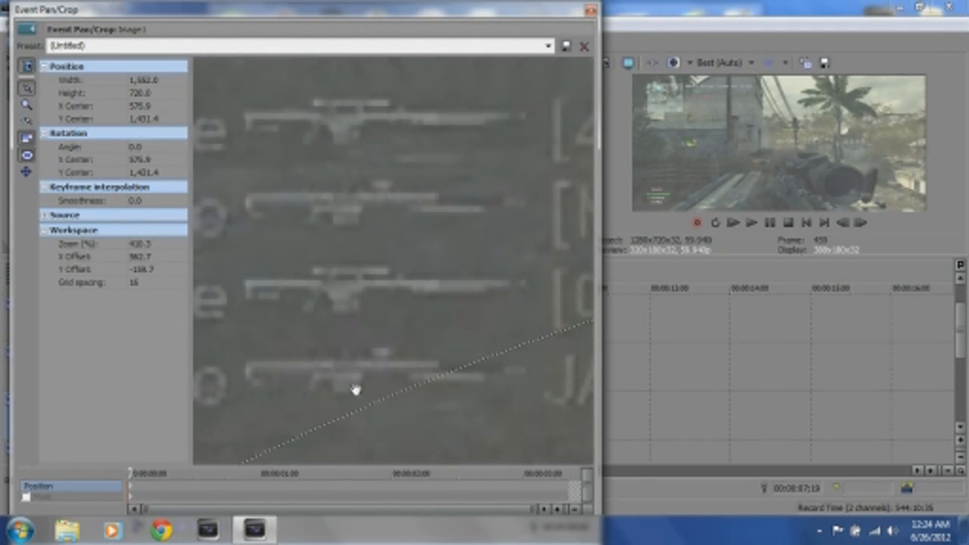
{"action": "left_click_drag", "start_coordinate": [356, 390], "coordinate": [364, 278]}
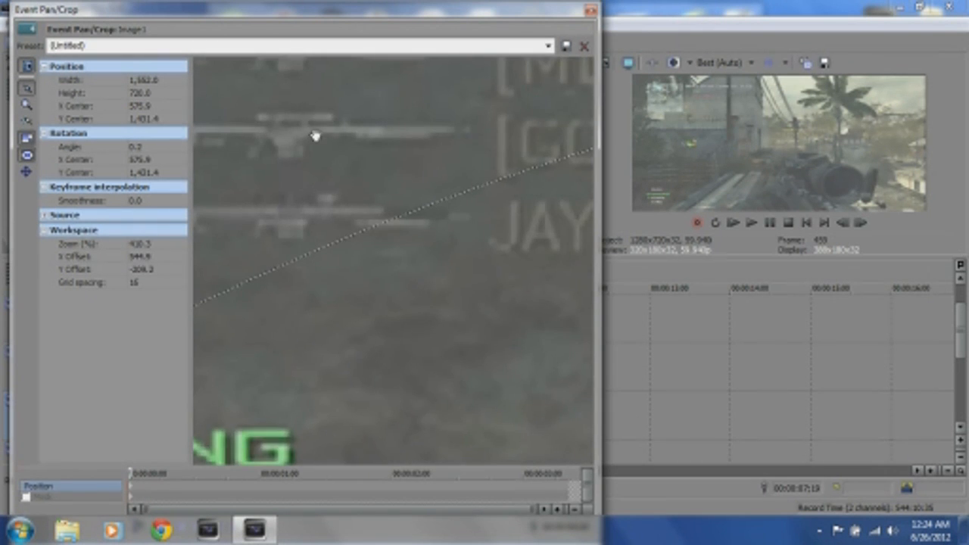
{"action": "left_click_drag", "start_coordinate": [316, 136], "coordinate": [334, 352]}
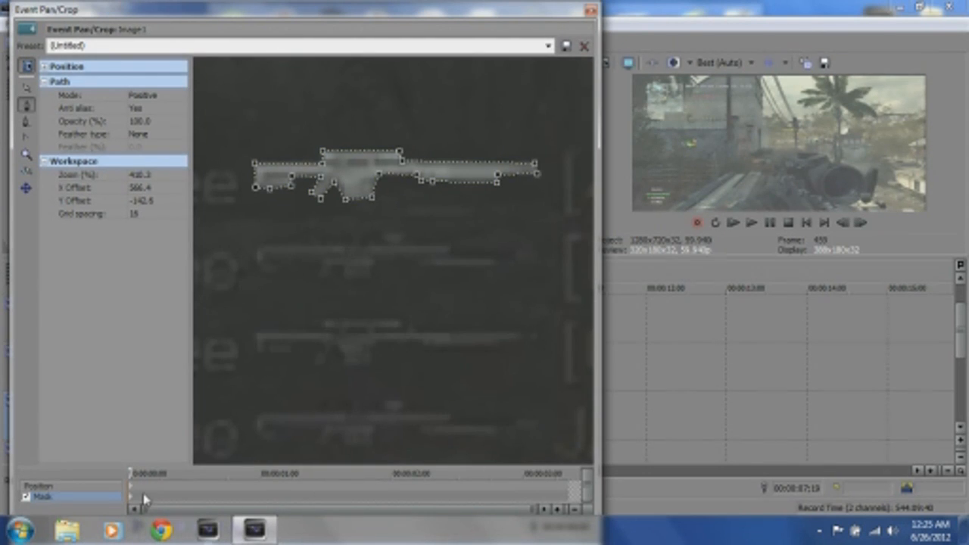
{"action": "mouse_move", "coordinate": [319, 282]}
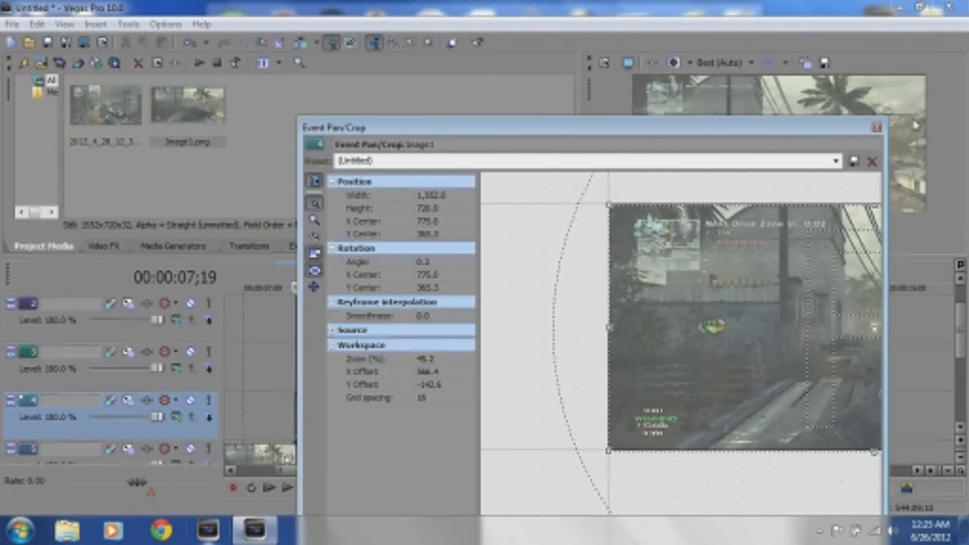
Step: Leave Pan/Crop and bring up the Brightness and Contrast presets for the snapshot event
{"action": "left_click", "coordinate": [873, 161]}
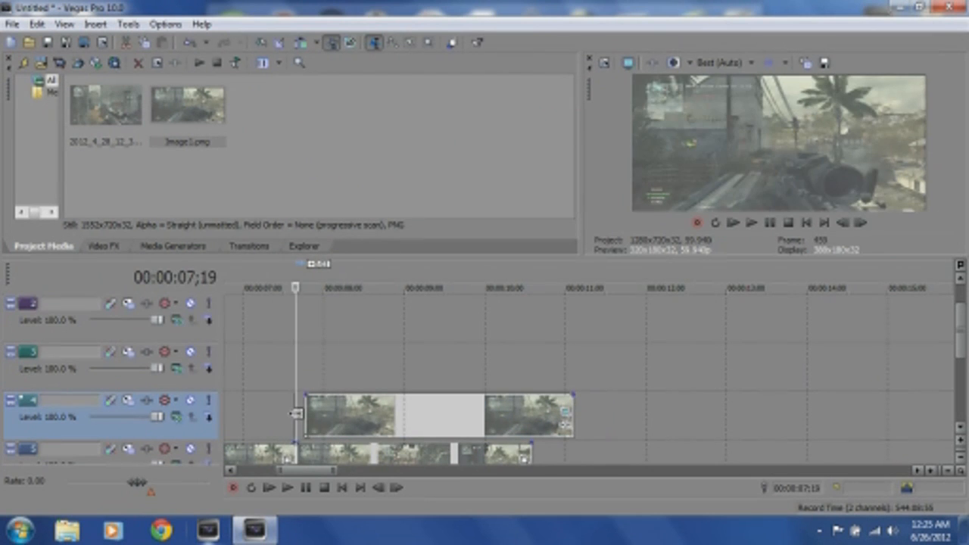
{"action": "left_click", "coordinate": [348, 415]}
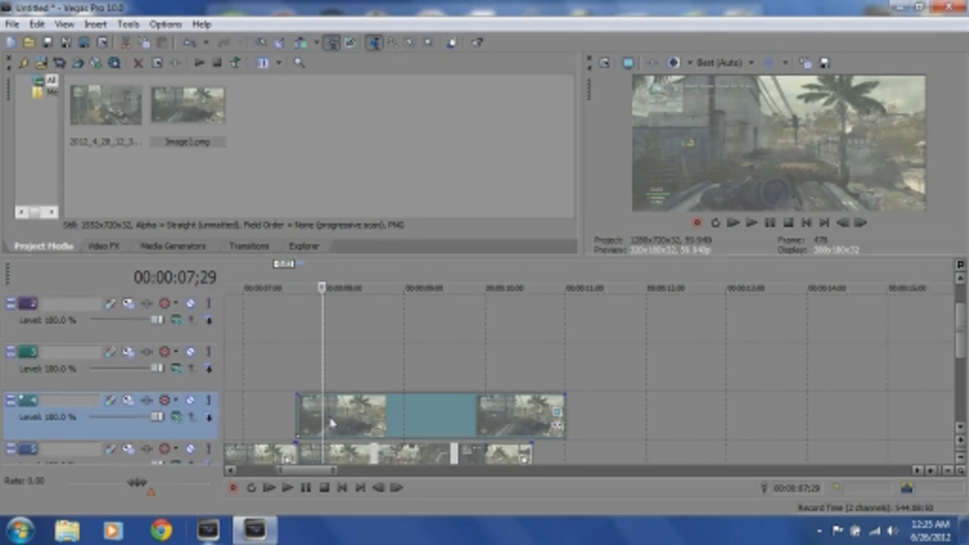
{"action": "left_click", "coordinate": [104, 246]}
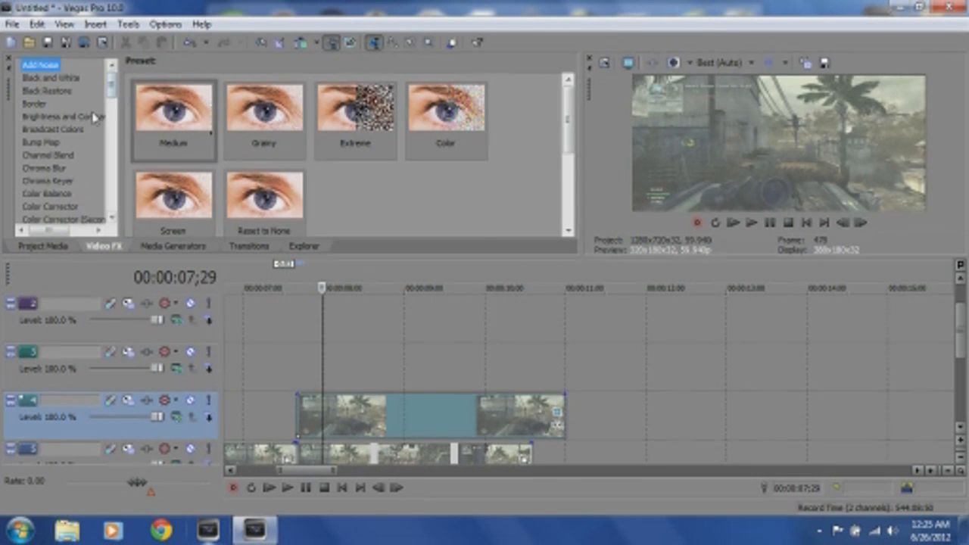
{"action": "left_click", "coordinate": [64, 117]}
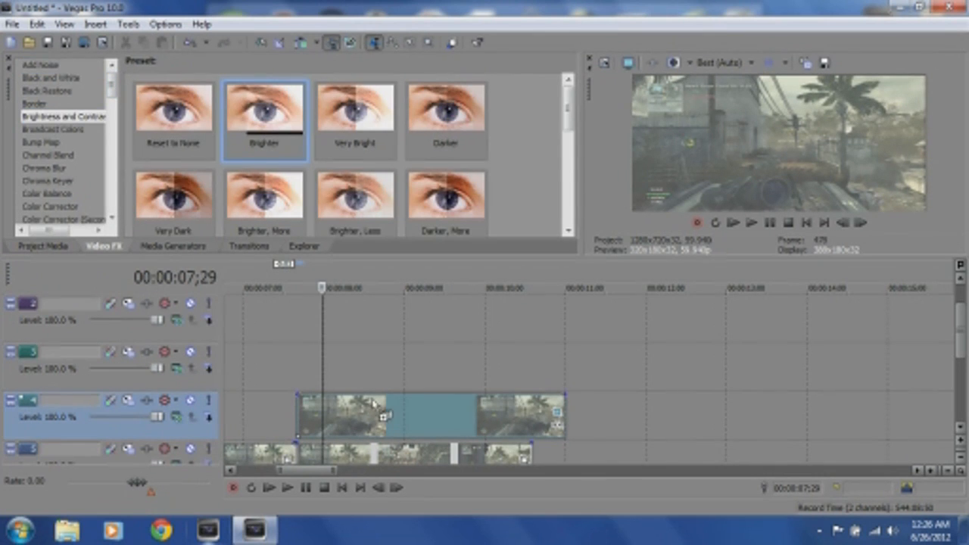
{"action": "mouse_move", "coordinate": [382, 415]}
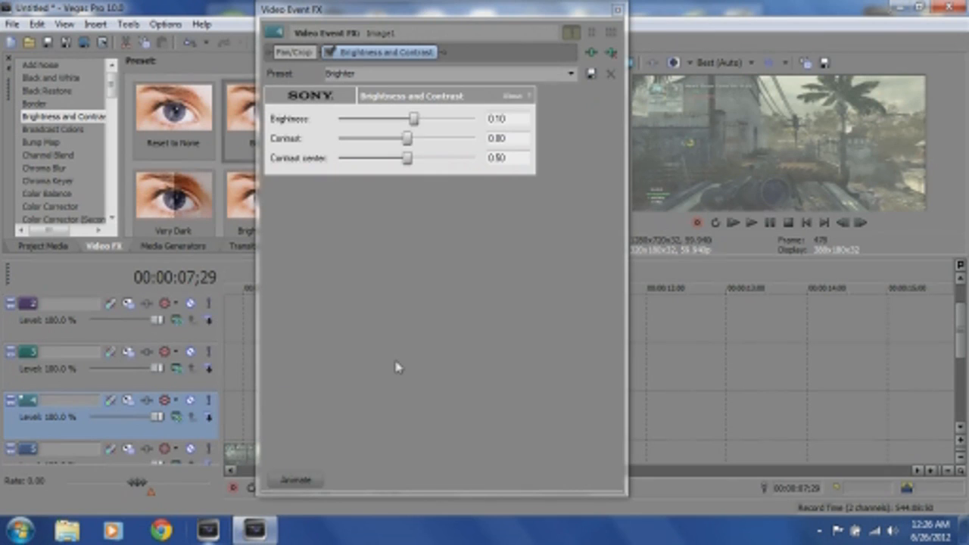
Step: Apply the Brighter preset and raise the snapshot's brightness to 0.82
{"action": "left_click_drag", "start_coordinate": [412, 118], "coordinate": [459, 118]}
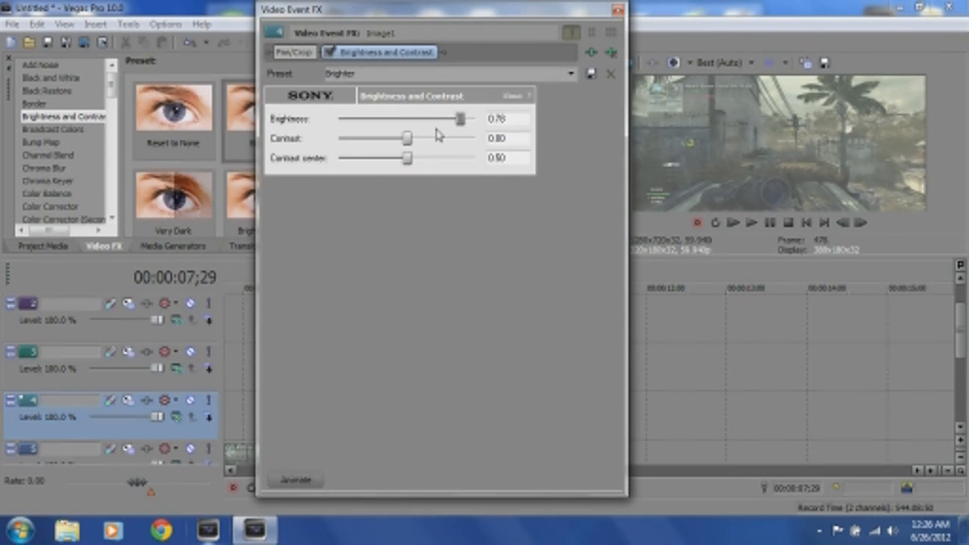
{"action": "left_click_drag", "start_coordinate": [458, 119], "coordinate": [462, 119]}
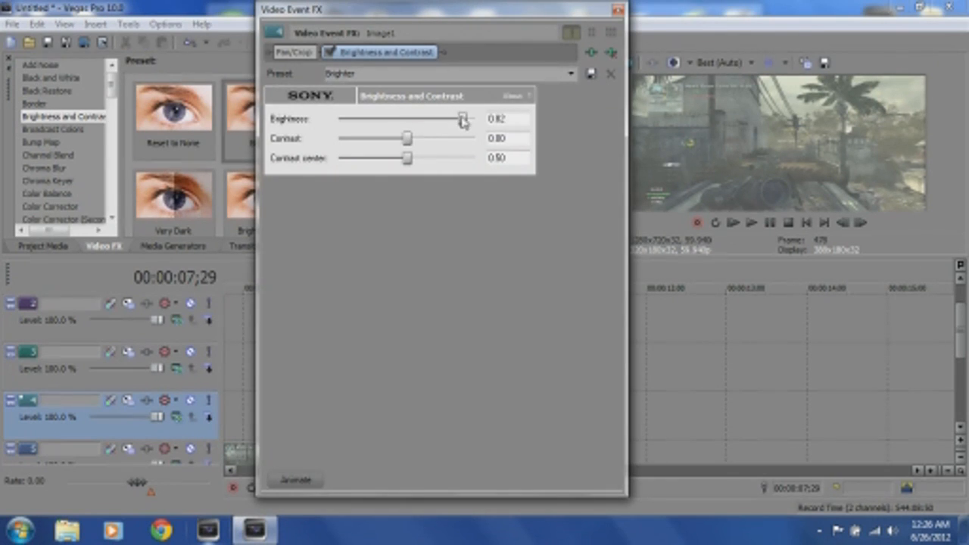
{"action": "mouse_move", "coordinate": [415, 147]}
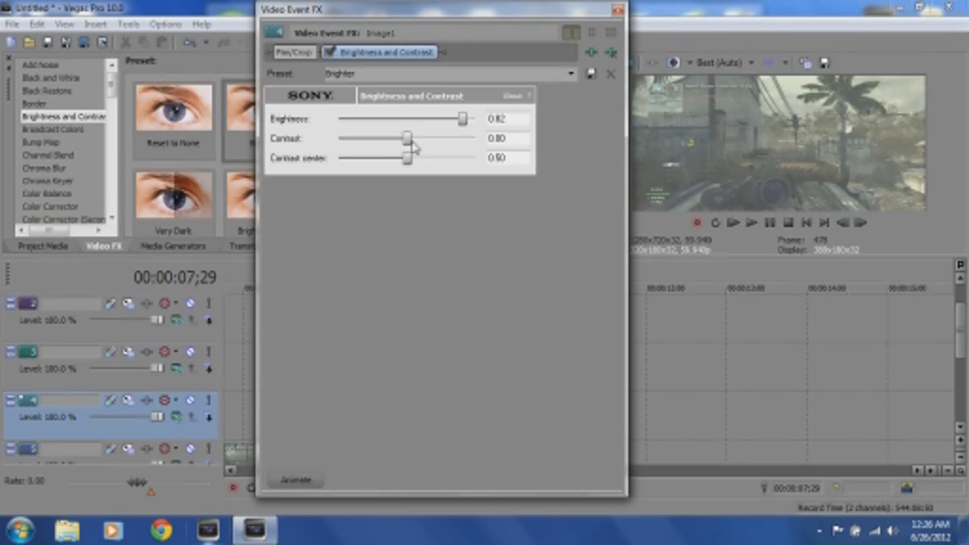
{"action": "left_click_drag", "start_coordinate": [408, 138], "coordinate": [423, 138]}
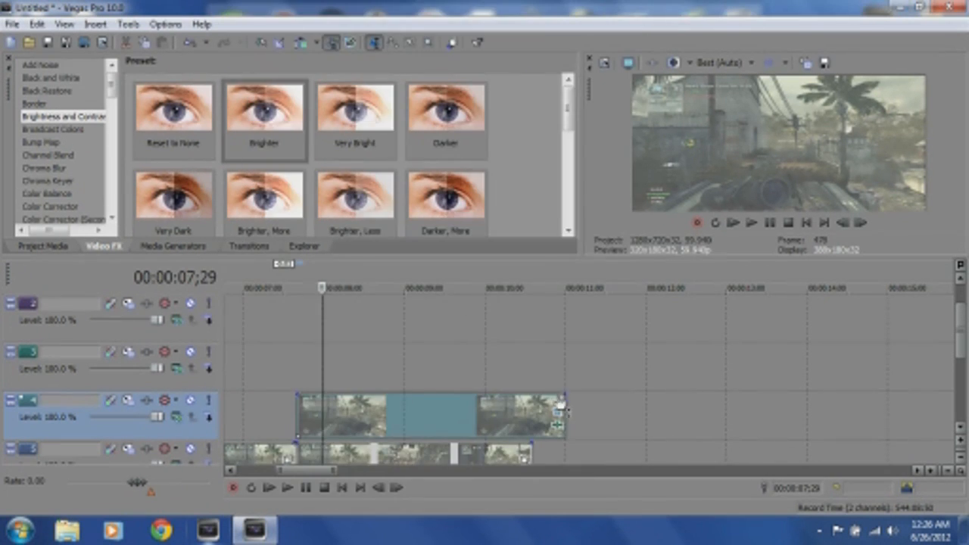
{"action": "left_click", "coordinate": [579, 288]}
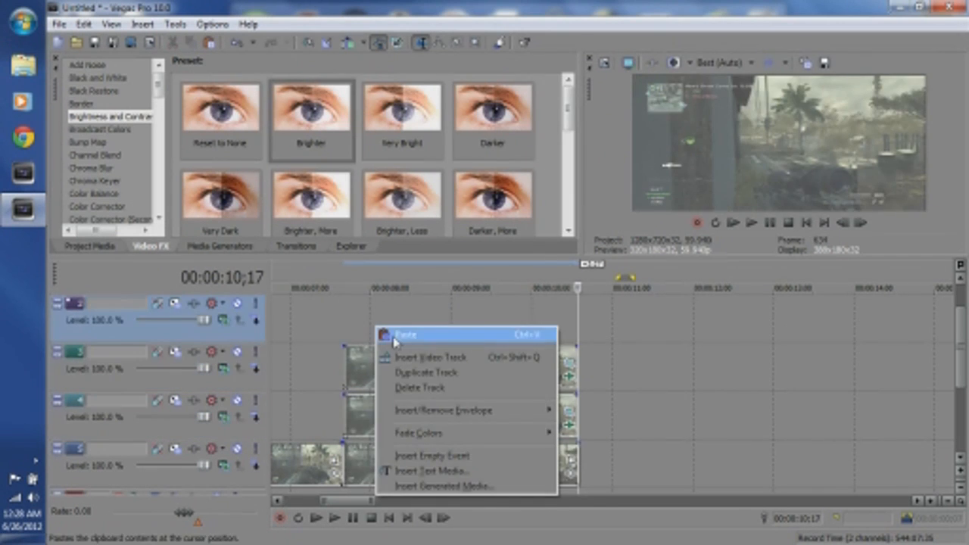
Step: Paste copies of the brightened snapshot onto the tracks above, up to the top track
{"action": "left_click", "coordinate": [407, 335]}
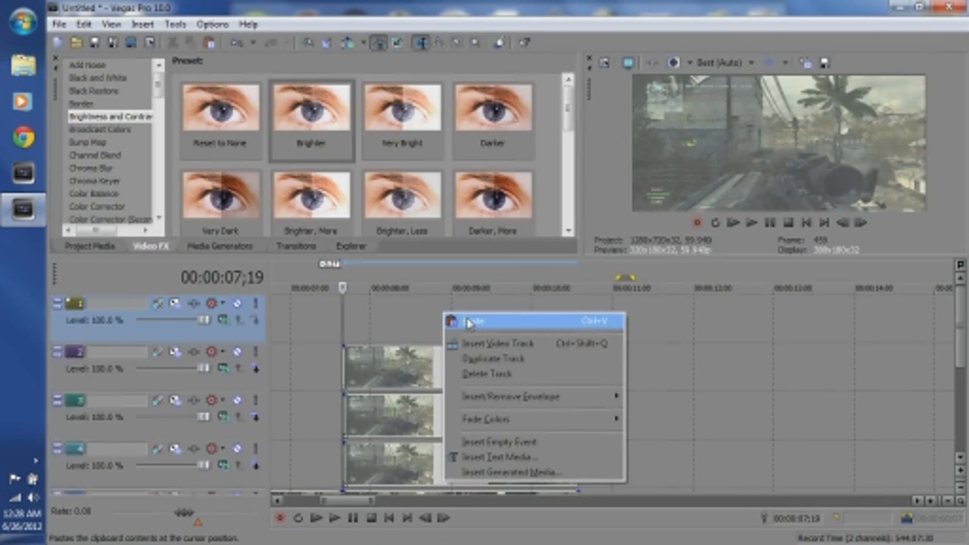
{"action": "left_click", "coordinate": [477, 321]}
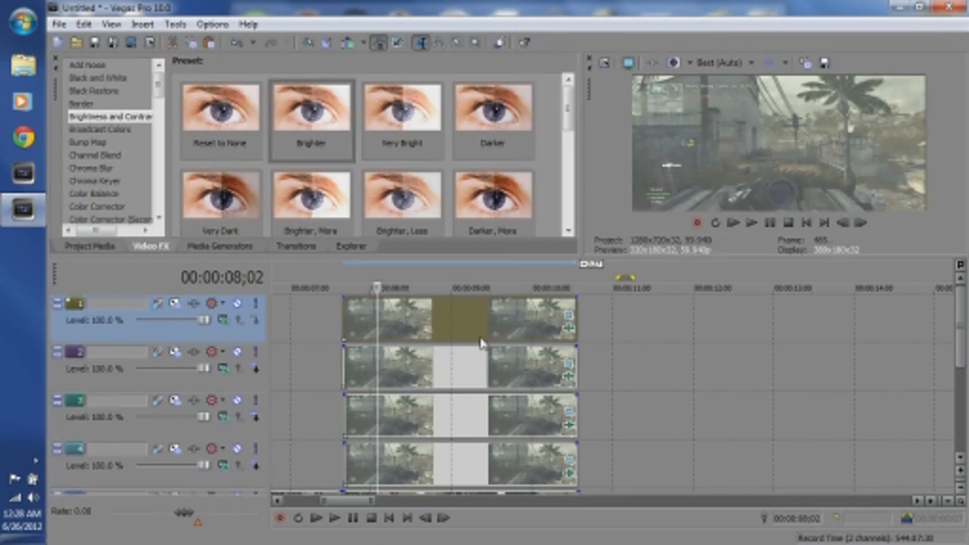